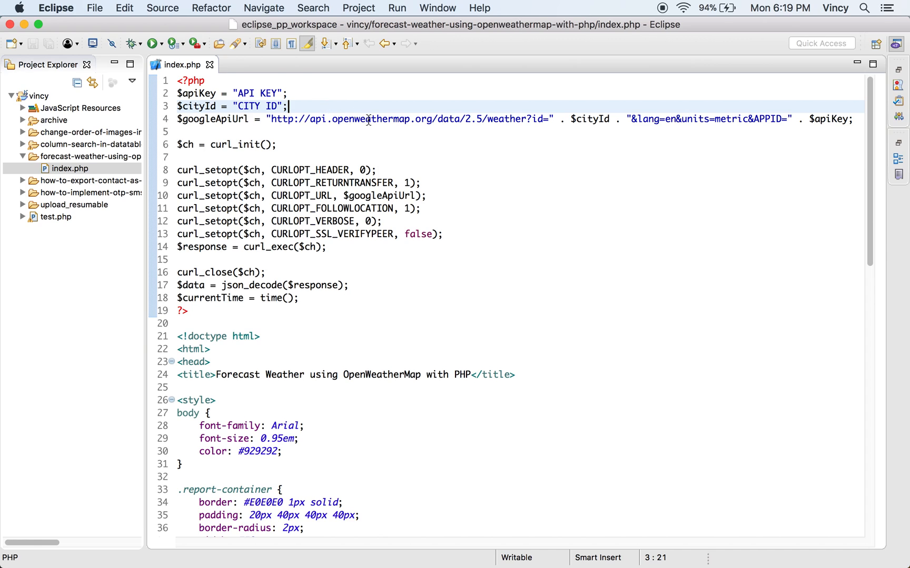
Sign in to OpenWeatherMap and return to the How to start guide's API-key example and city-ID tips
{"action": "left_click", "coordinate": [368, 119]}
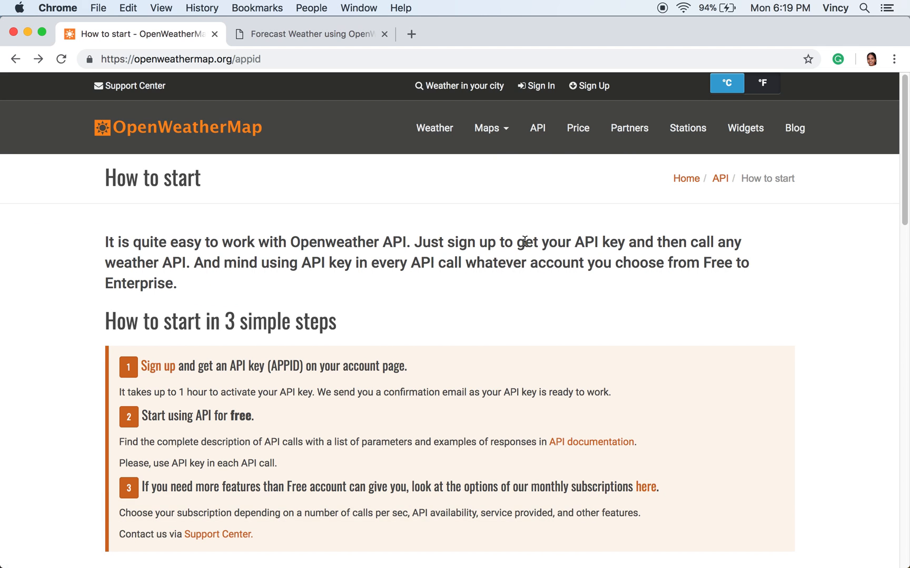
{"action": "mouse_move", "coordinate": [542, 86]}
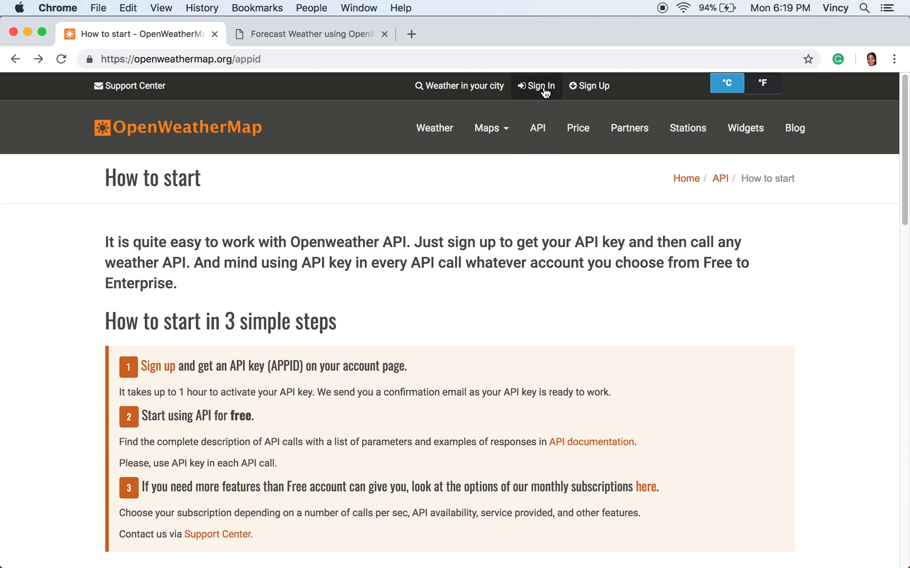
{"action": "left_click", "coordinate": [536, 87]}
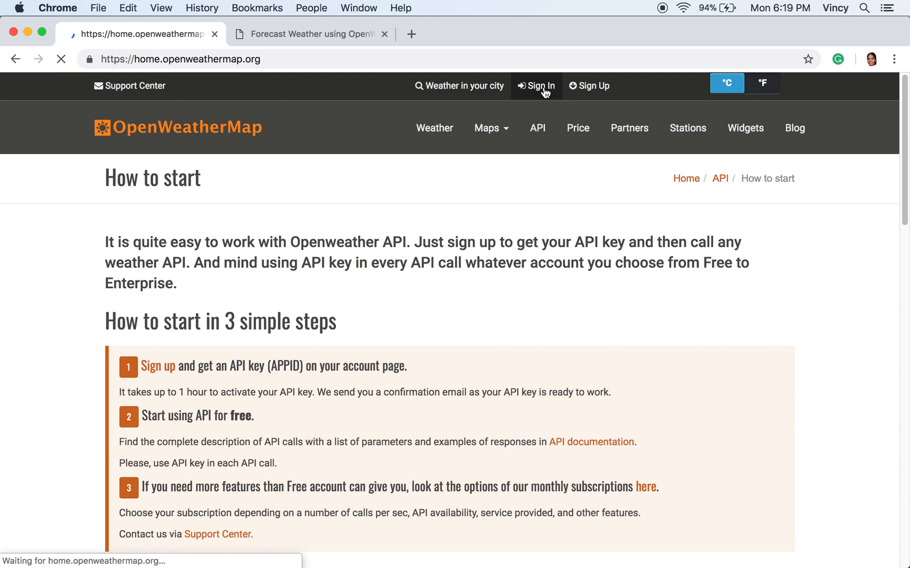
{"action": "left_click", "coordinate": [536, 86]}
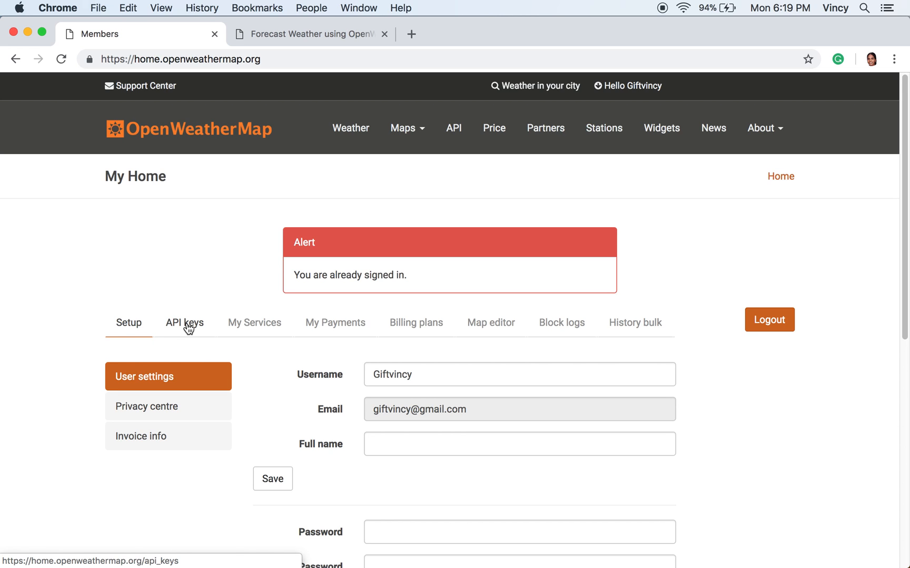
{"action": "mouse_move", "coordinate": [471, 86]}
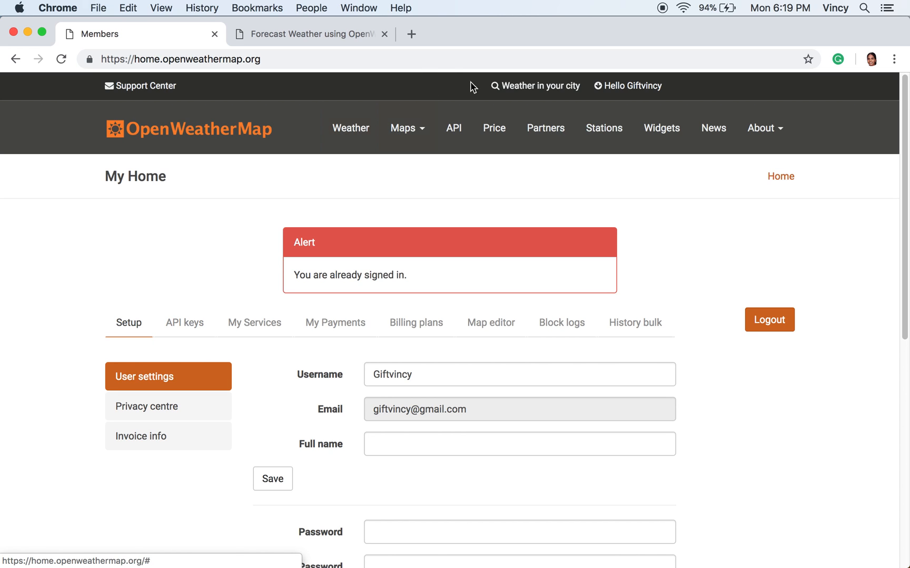
{"action": "left_click", "coordinate": [453, 128]}
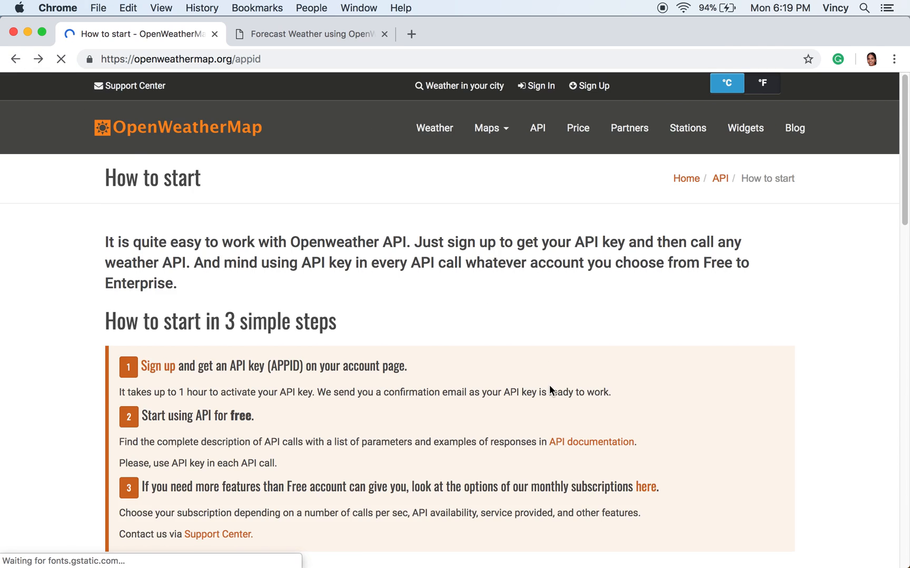
{"action": "scroll", "scroll_direction": "down", "scroll_amount": 3}
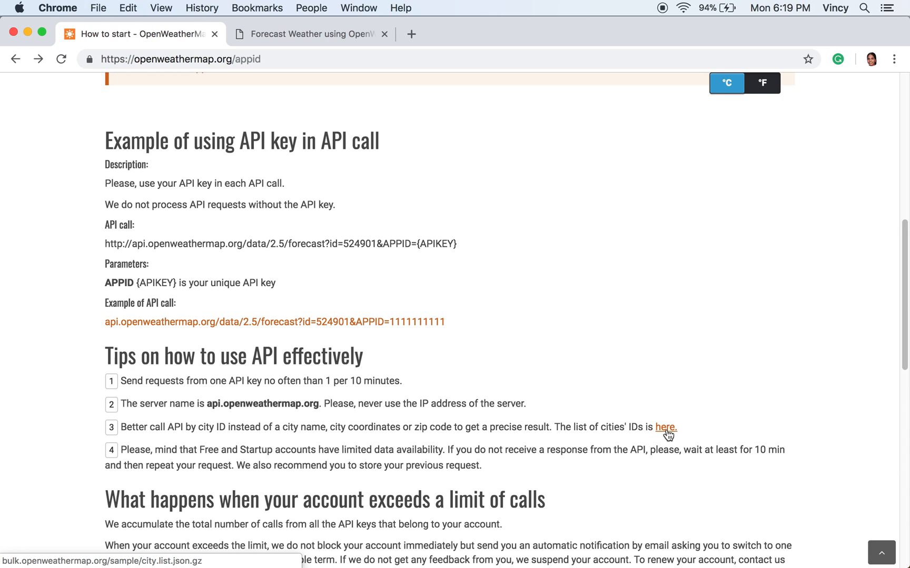
{"action": "mouse_move", "coordinate": [760, 437]}
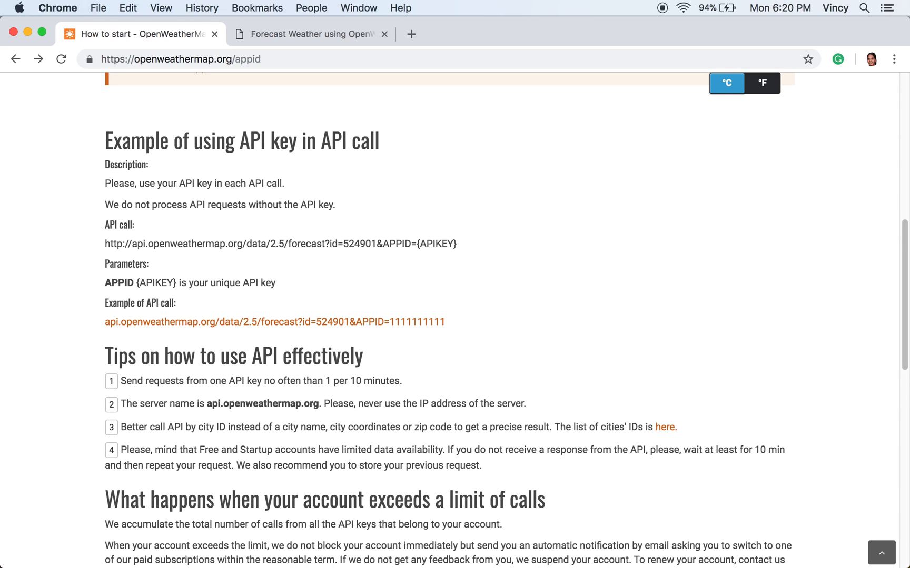
{"action": "mouse_move", "coordinate": [591, 544]}
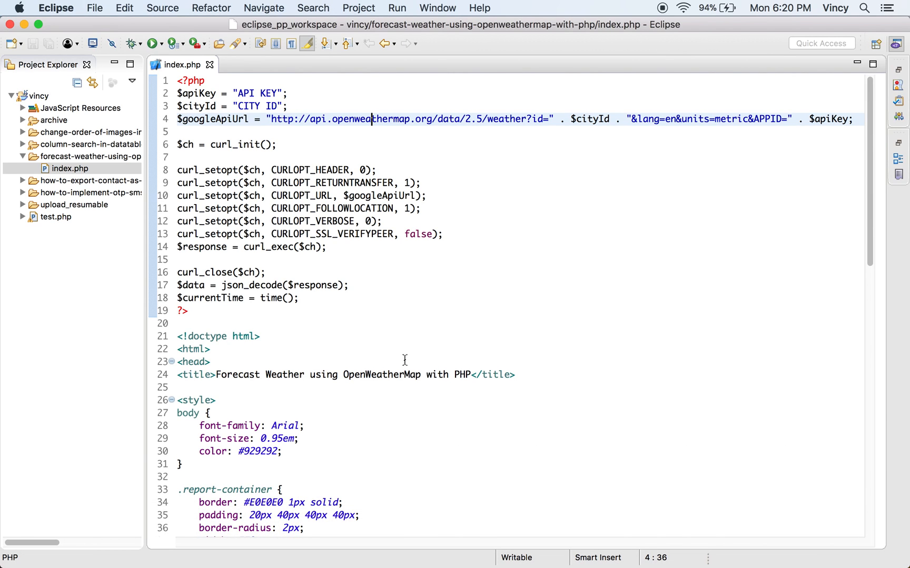
{"action": "mouse_move", "coordinate": [322, 294]}
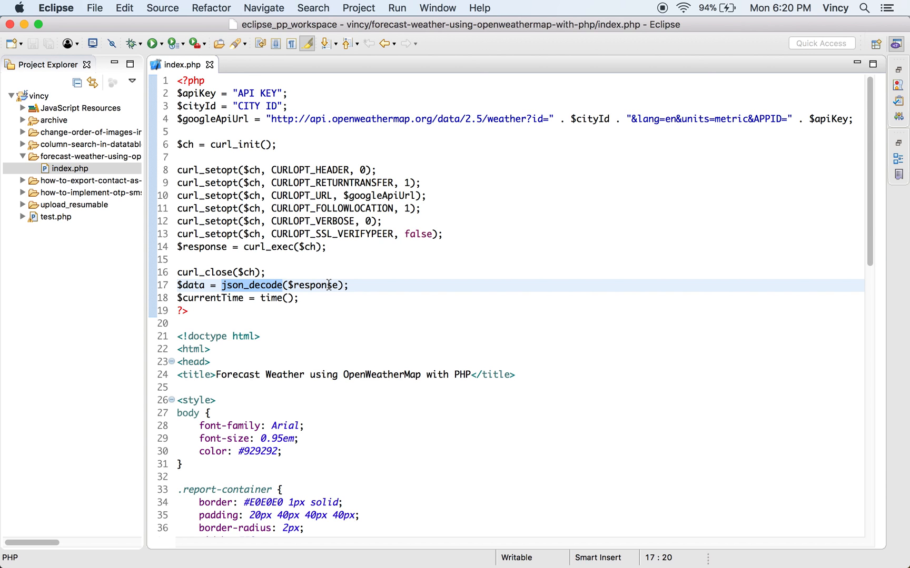
Scroll index.php down to the HTML body echoing city name, temperatures, humidity and wind
{"action": "scroll", "scroll_direction": "down", "scroll_amount": 3}
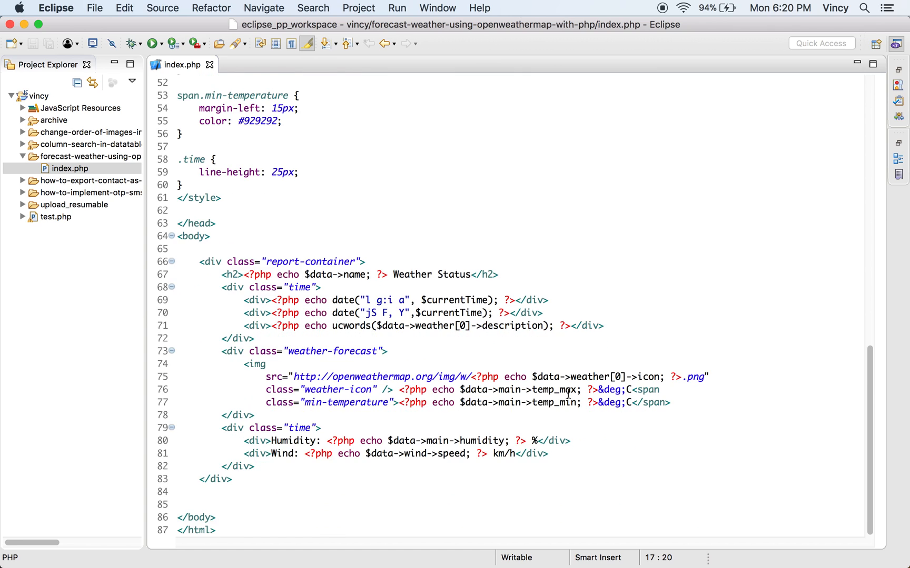
{"action": "mouse_move", "coordinate": [591, 544]}
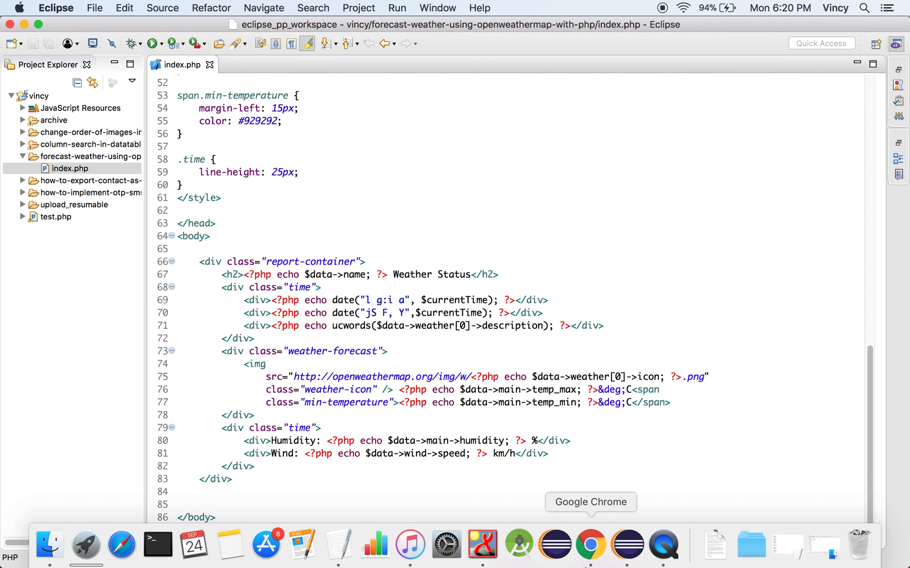
Switch to Chrome's 'Forecast Weather using OpenWeatherMap' tab showing the Los Angeles County report
{"action": "left_click", "coordinate": [589, 546]}
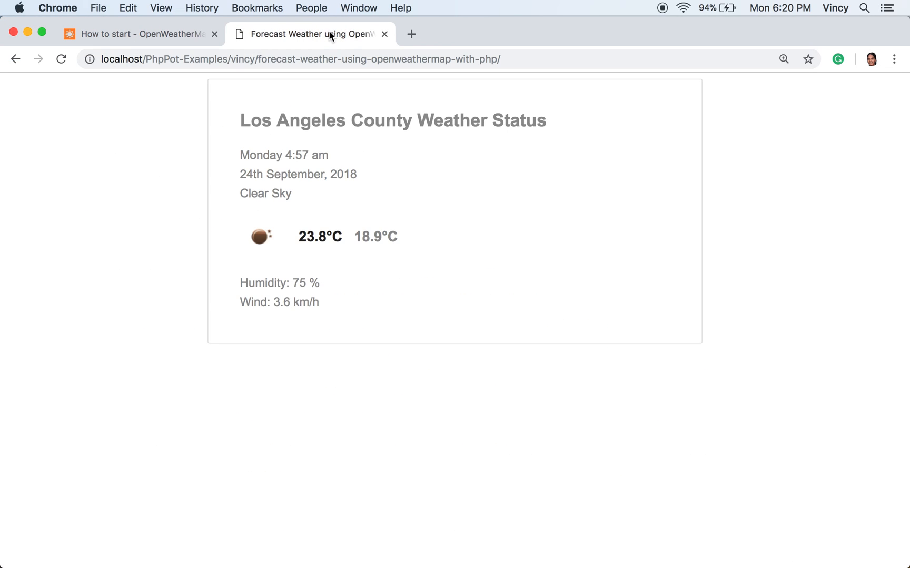
{"action": "mouse_move", "coordinate": [496, 188]}
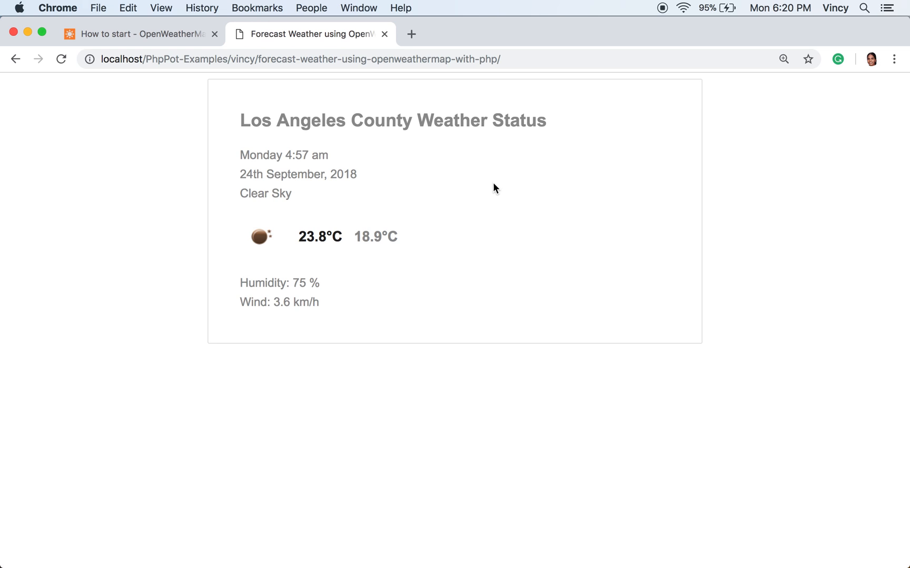
{"action": "mouse_move", "coordinate": [554, 130]}
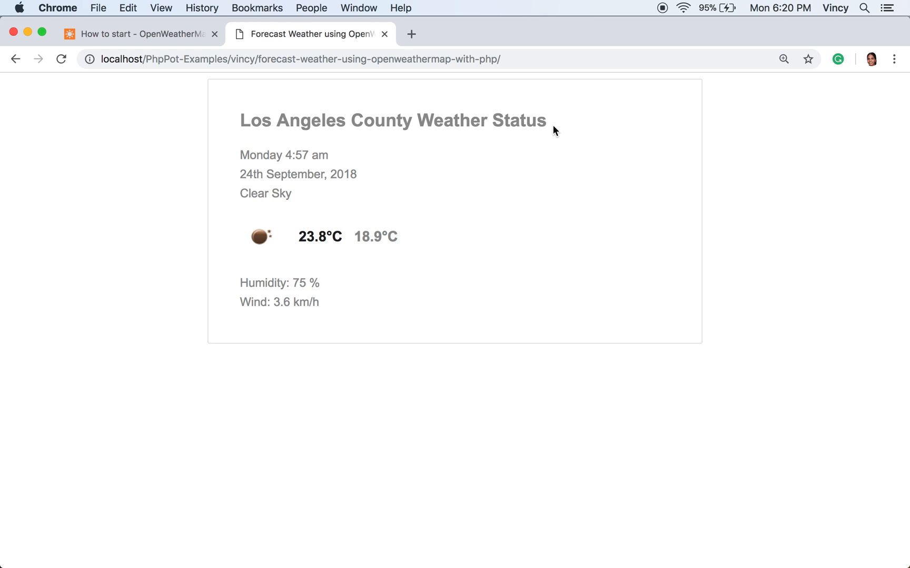